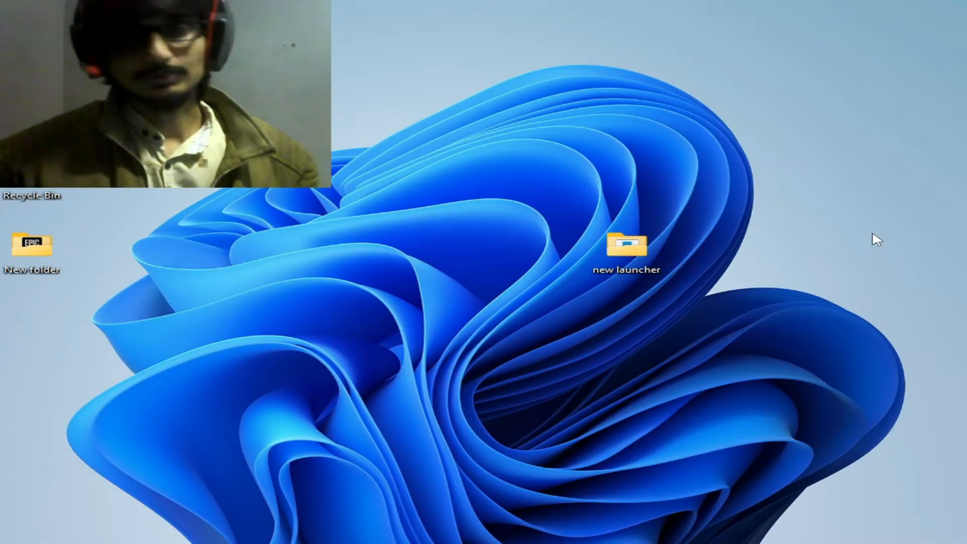
Find 'setting' through Start search and launch the Settings app
{"action": "type", "text": "se"}
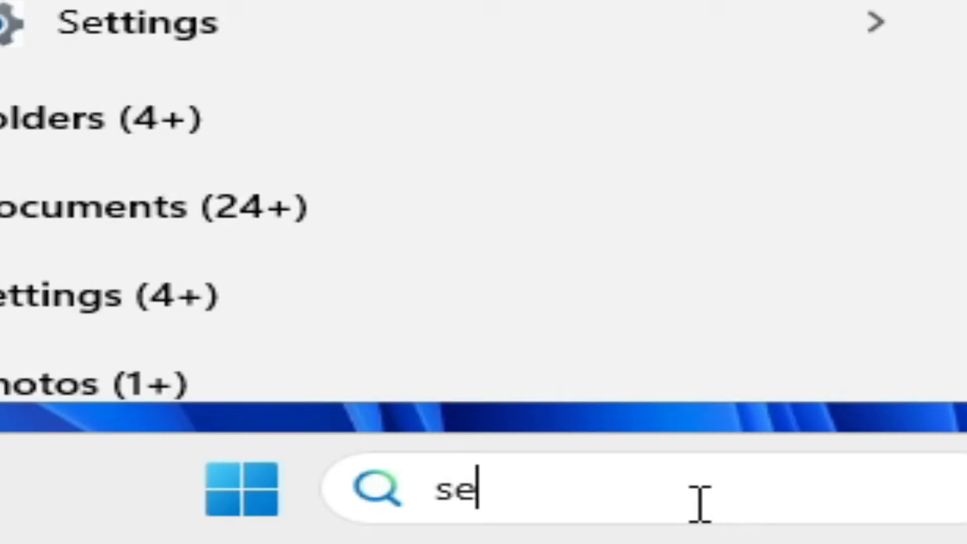
{"action": "type", "text": "tting"}
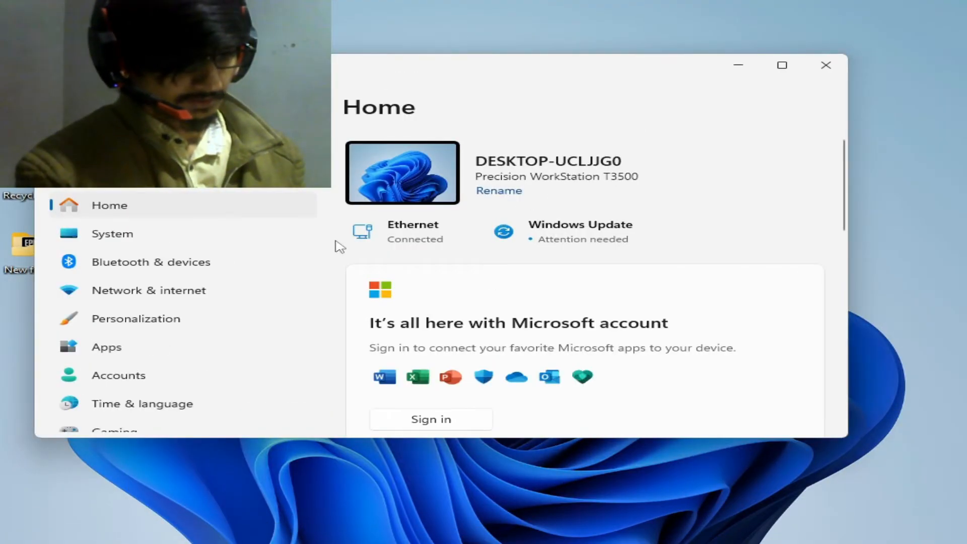
Go to Privacy & security and enter Windows Security's Virus & threat protection
{"action": "scroll", "scroll_direction": "down", "scroll_amount": 3}
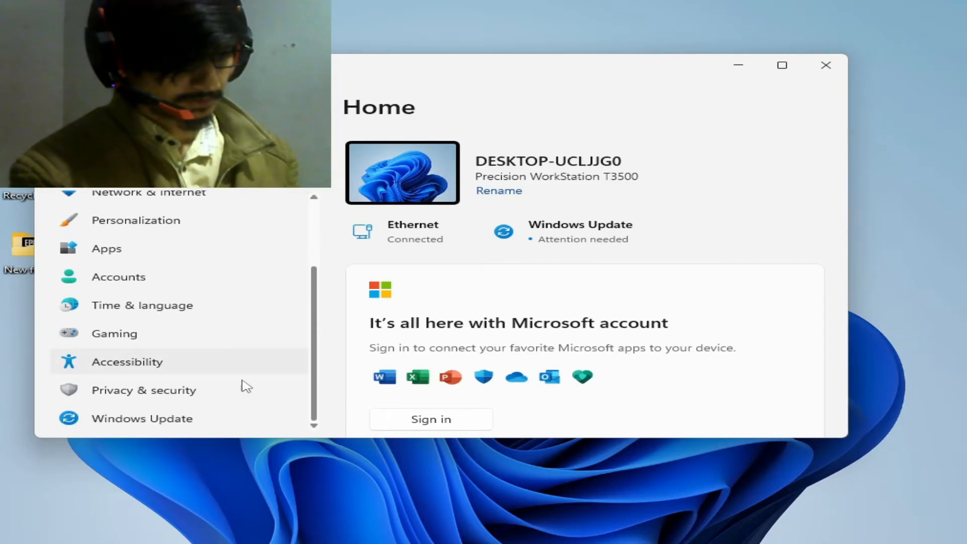
{"action": "left_click", "coordinate": [143, 391]}
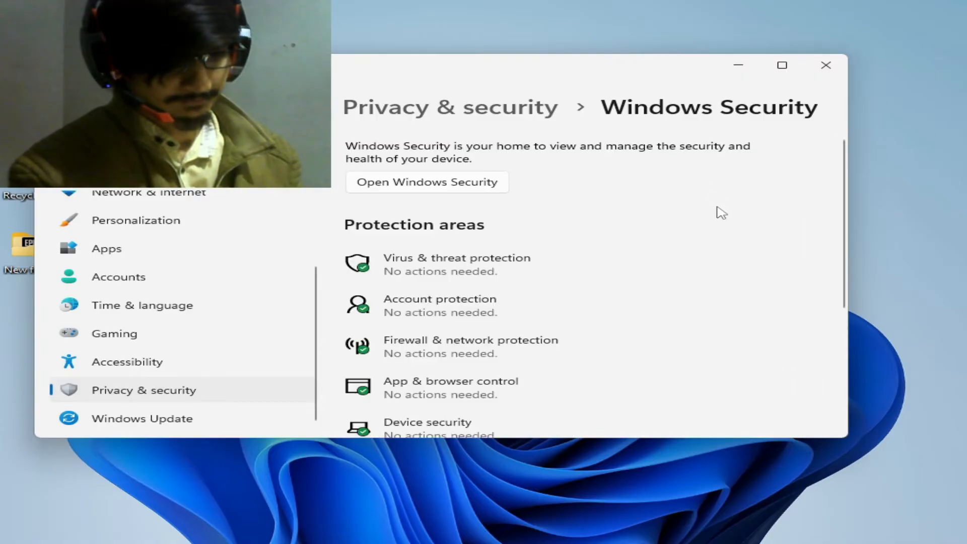
{"action": "mouse_move", "coordinate": [475, 276]}
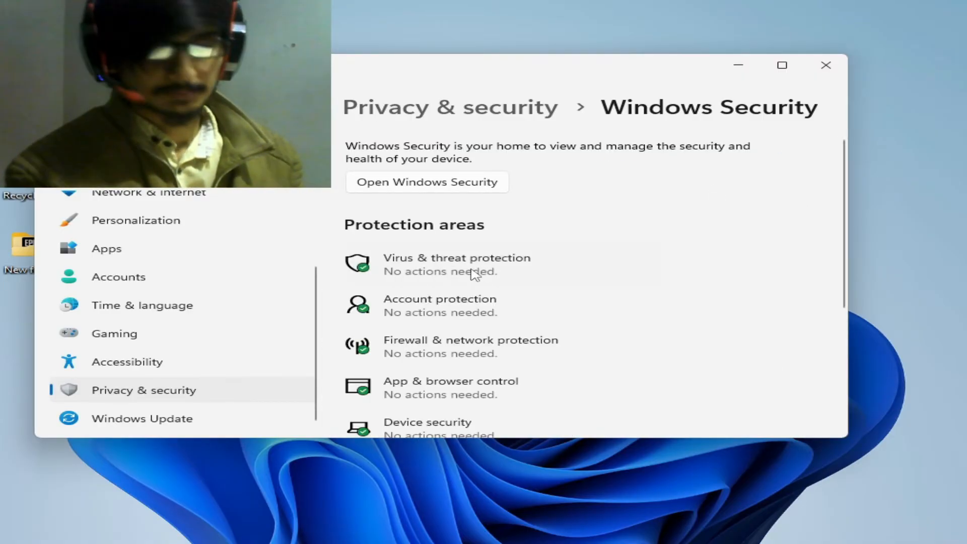
{"action": "left_click", "coordinate": [456, 258]}
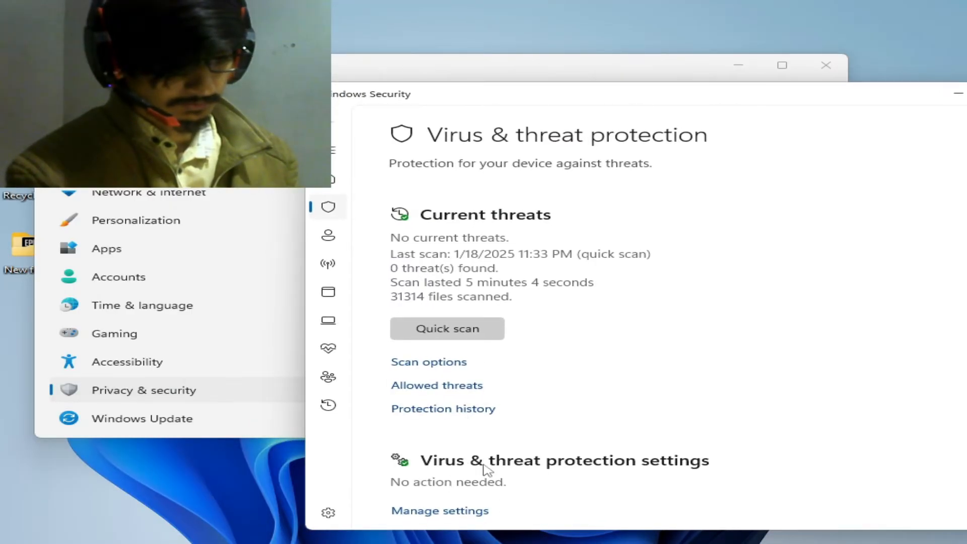
{"action": "mouse_move", "coordinate": [451, 526]}
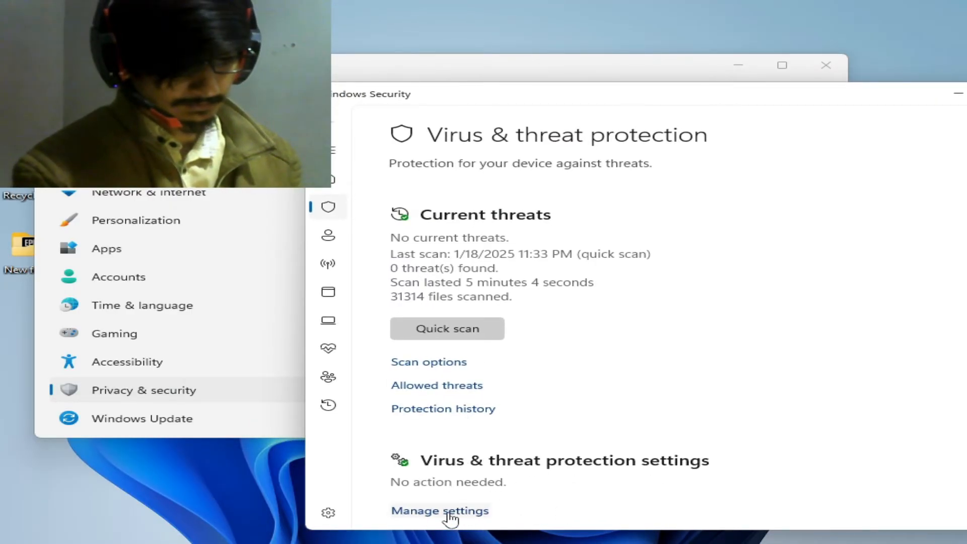
Switch Real-time protection to Off under Manage settings and close Windows Security
{"action": "left_click", "coordinate": [439, 509]}
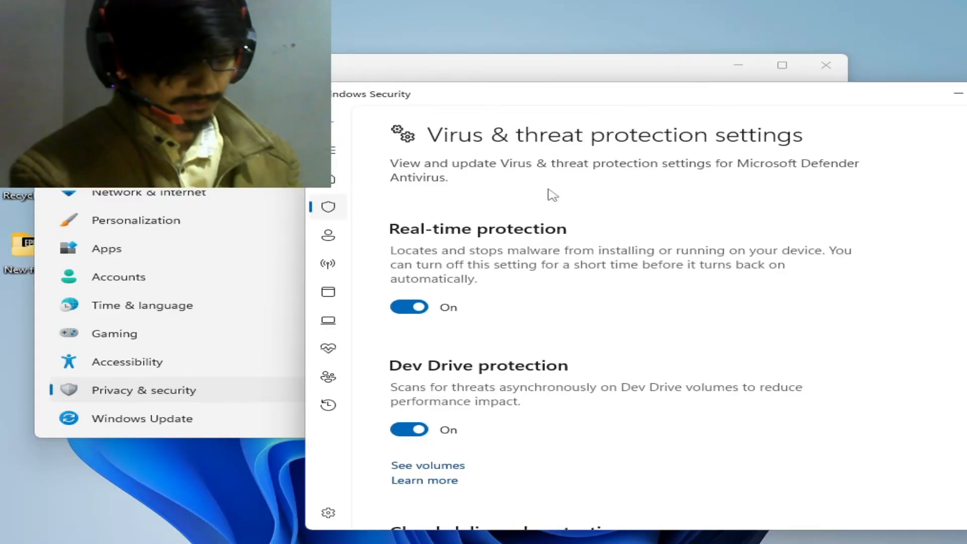
{"action": "mouse_move", "coordinate": [470, 323]}
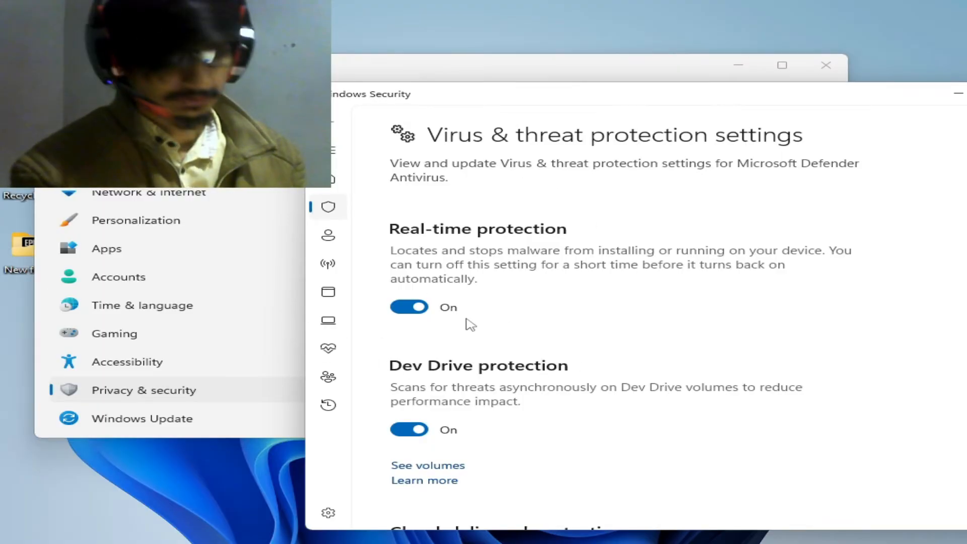
{"action": "left_click", "coordinate": [409, 307]}
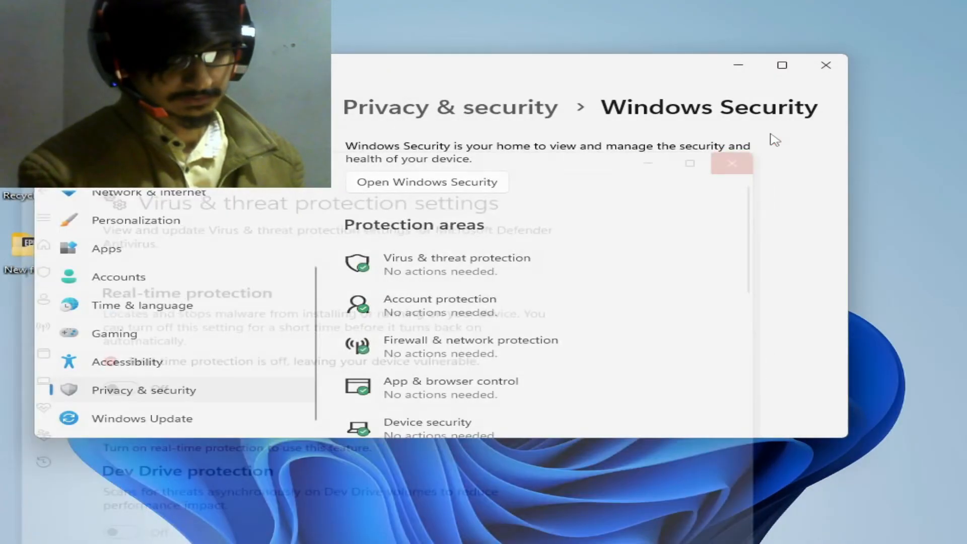
{"action": "left_click", "coordinate": [825, 65]}
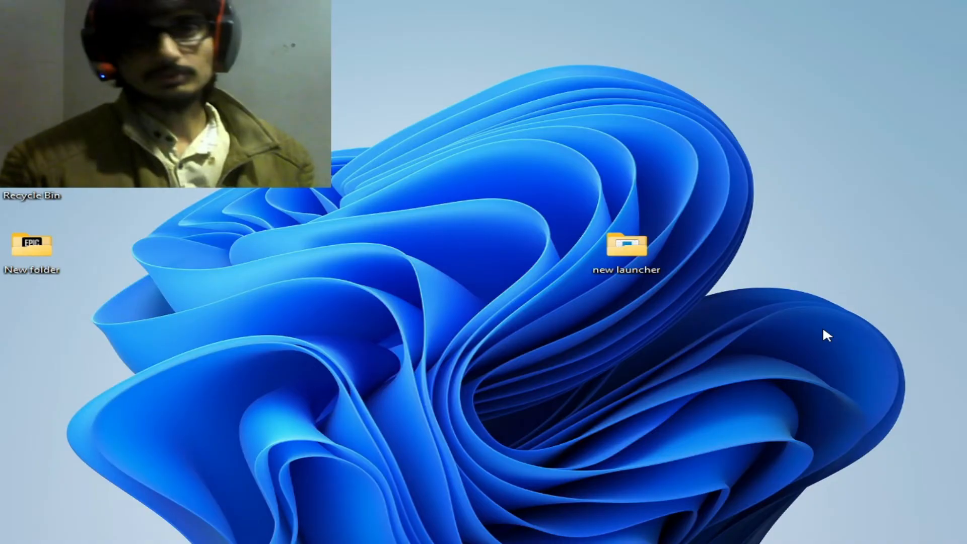
{"action": "mouse_move", "coordinate": [820, 314]}
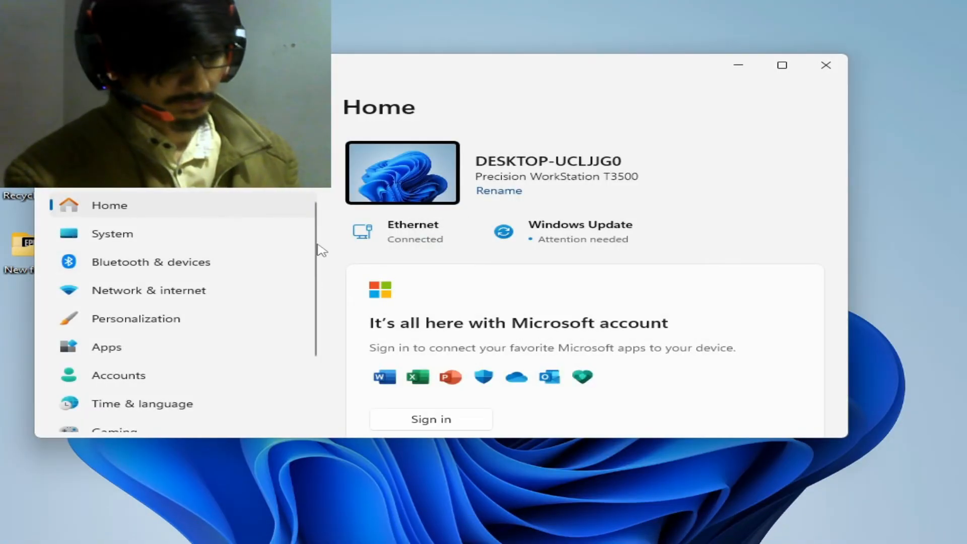
Search Installed apps for the Rockstar Games Launcher and confirm its uninstall
{"action": "left_click", "coordinate": [107, 347]}
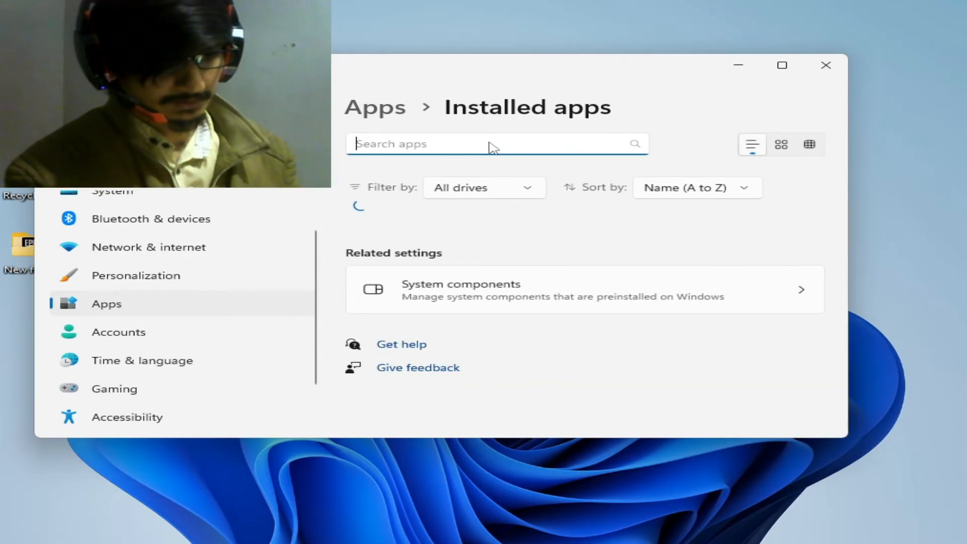
{"action": "type", "text": "r"}
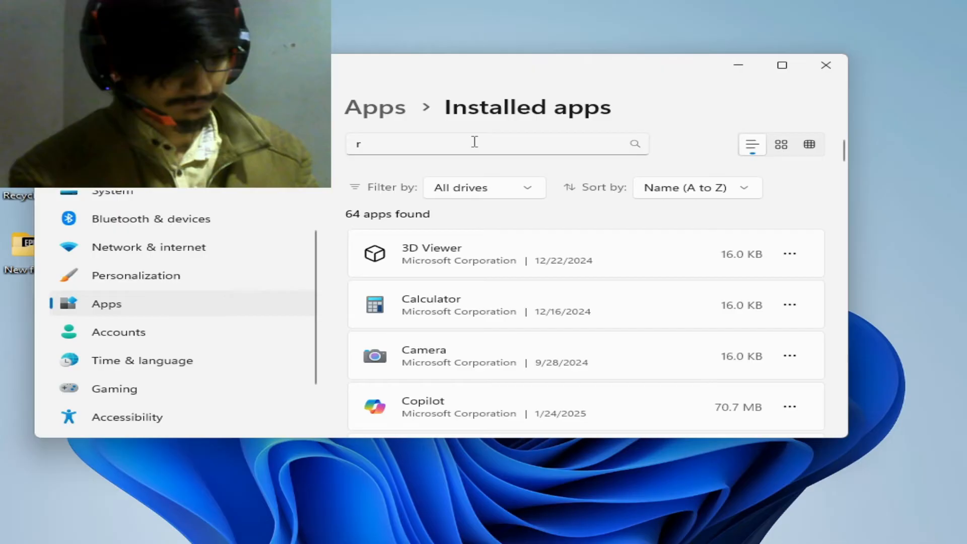
{"action": "type", "text": "od"}
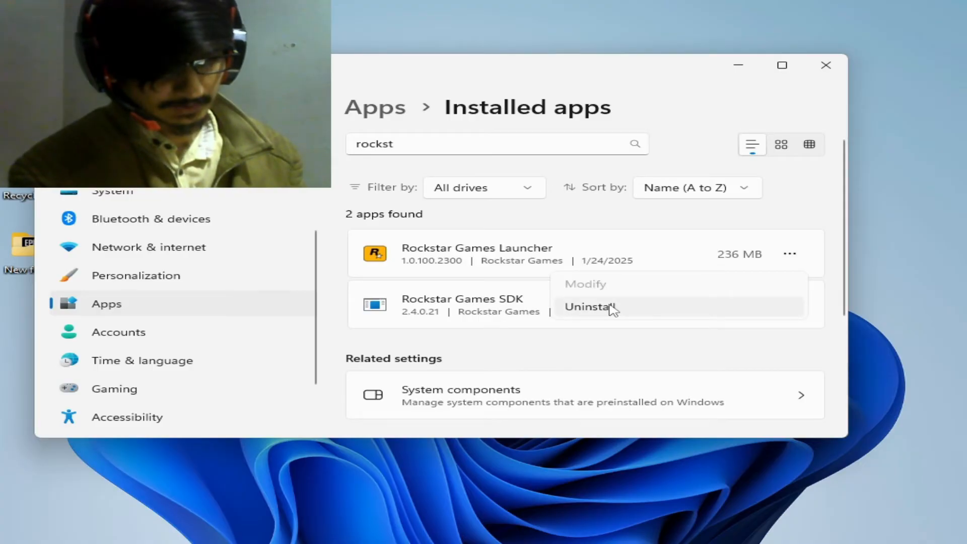
{"action": "left_click", "coordinate": [587, 306]}
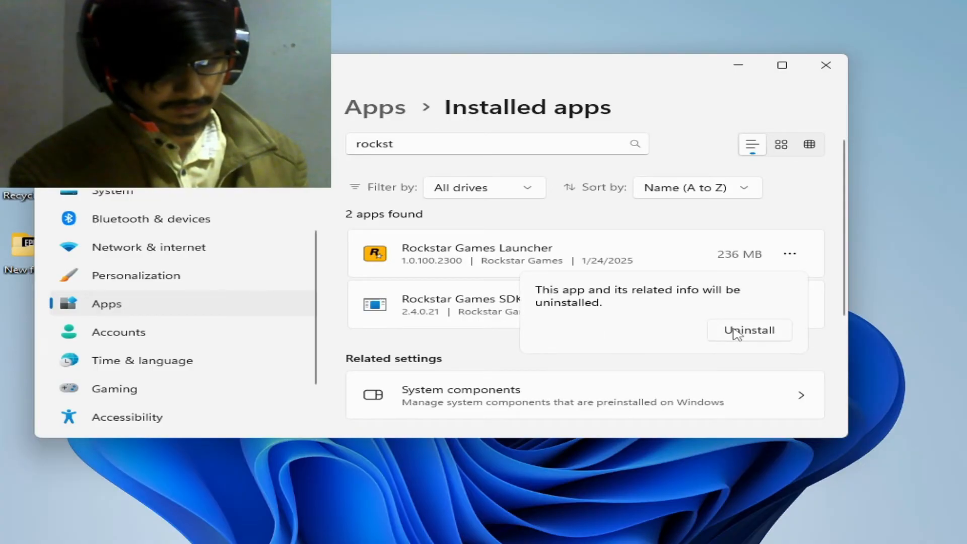
{"action": "left_click", "coordinate": [749, 331]}
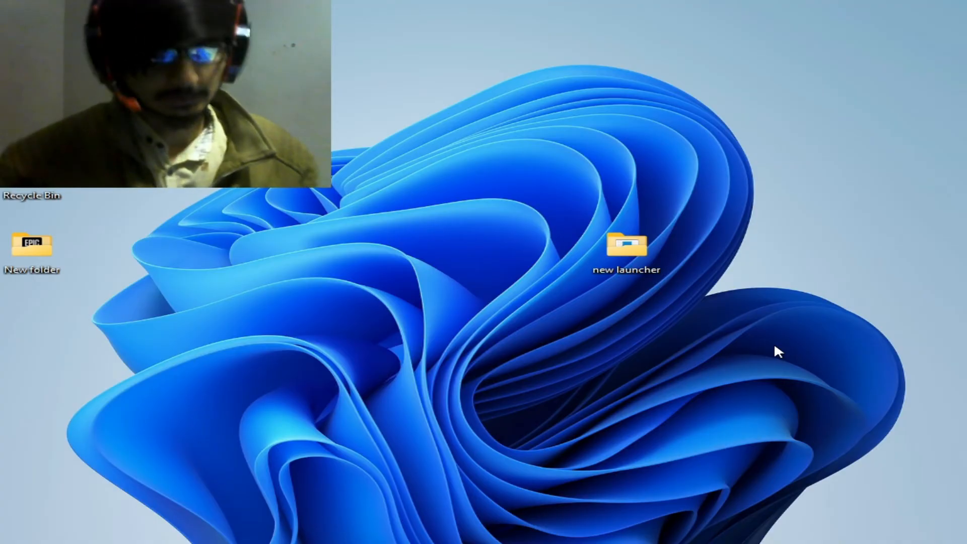
Open the 'new launcher' desktop folder in File Explorer
{"action": "left_click", "coordinate": [626, 247]}
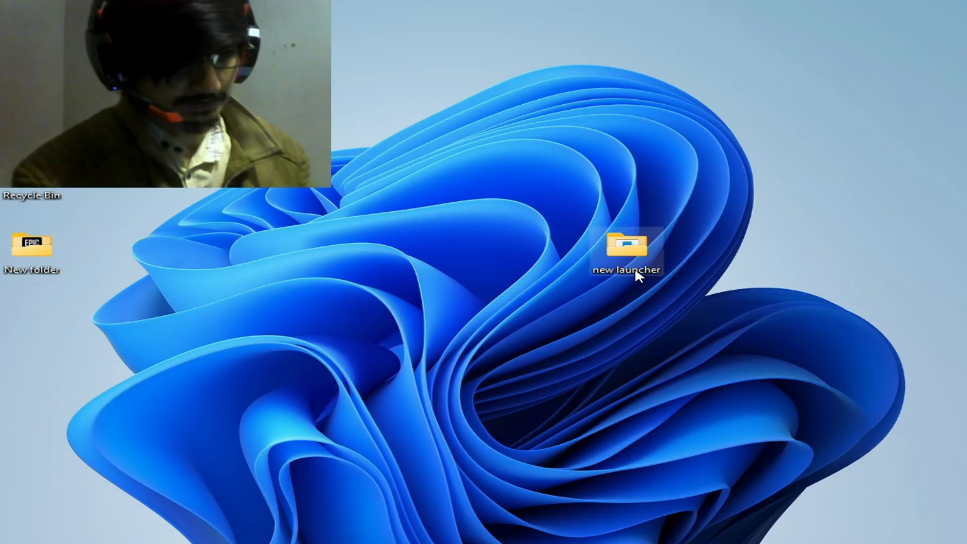
{"action": "double_click", "coordinate": [625, 248]}
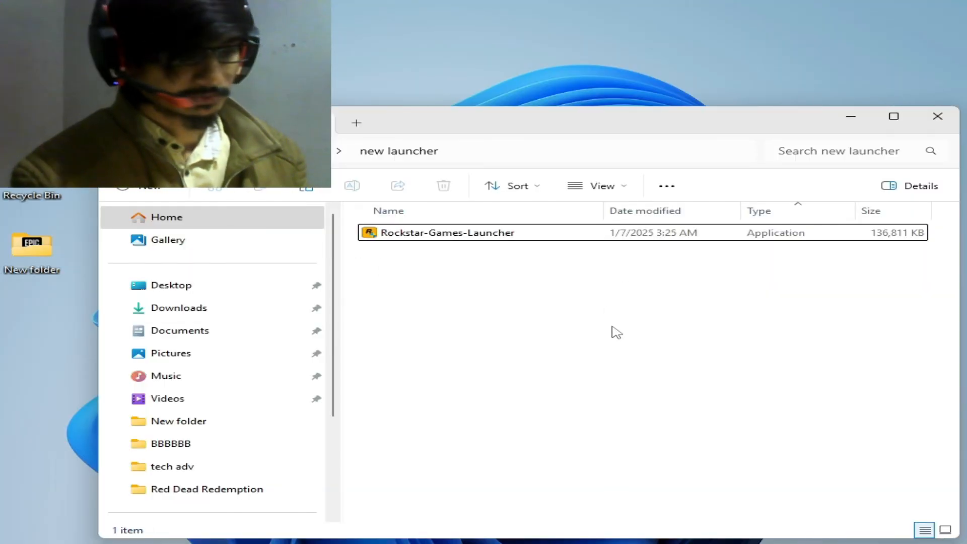
In Properties > Compatibility, tick 'Run this program as an administrator' and apply it
{"action": "right_click", "coordinate": [441, 233]}
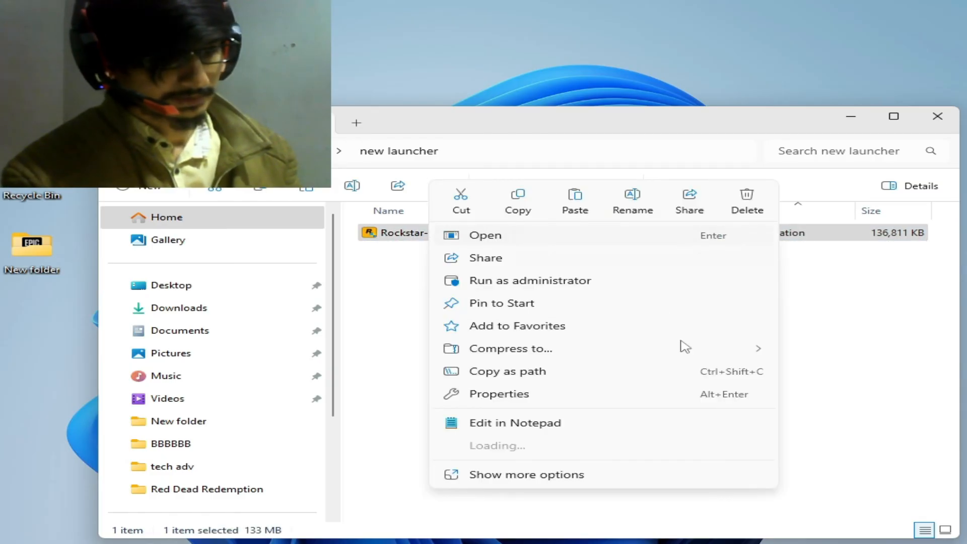
{"action": "left_click", "coordinate": [500, 393]}
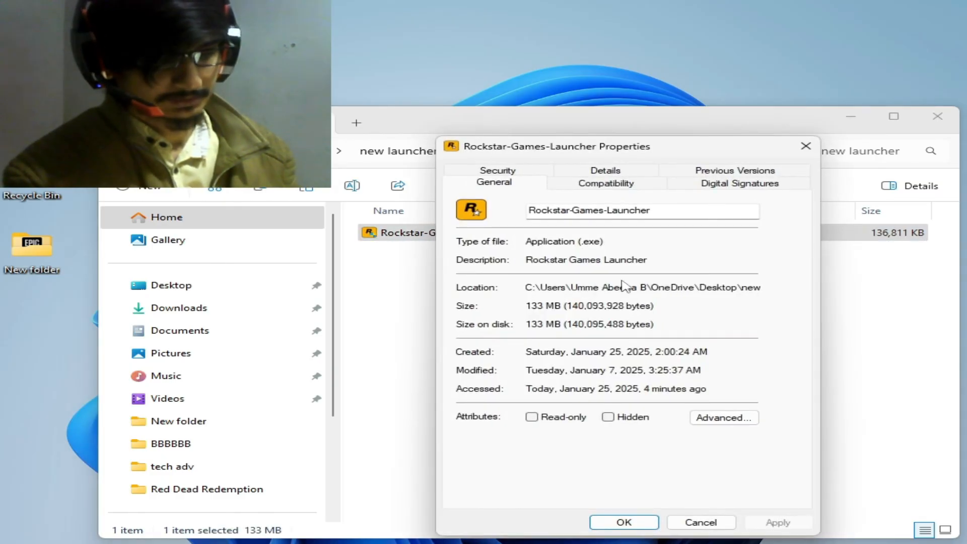
{"action": "left_click", "coordinate": [605, 182]}
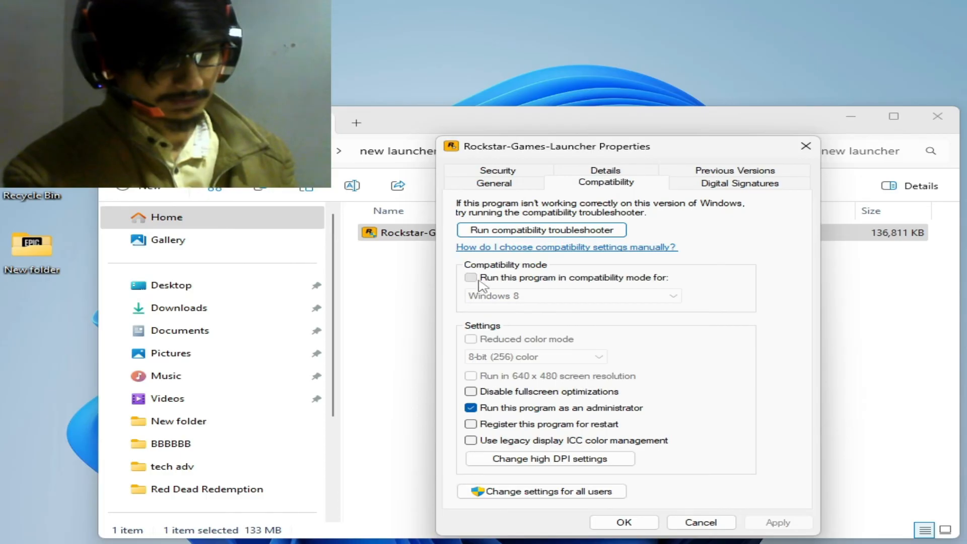
{"action": "left_click", "coordinate": [471, 408]}
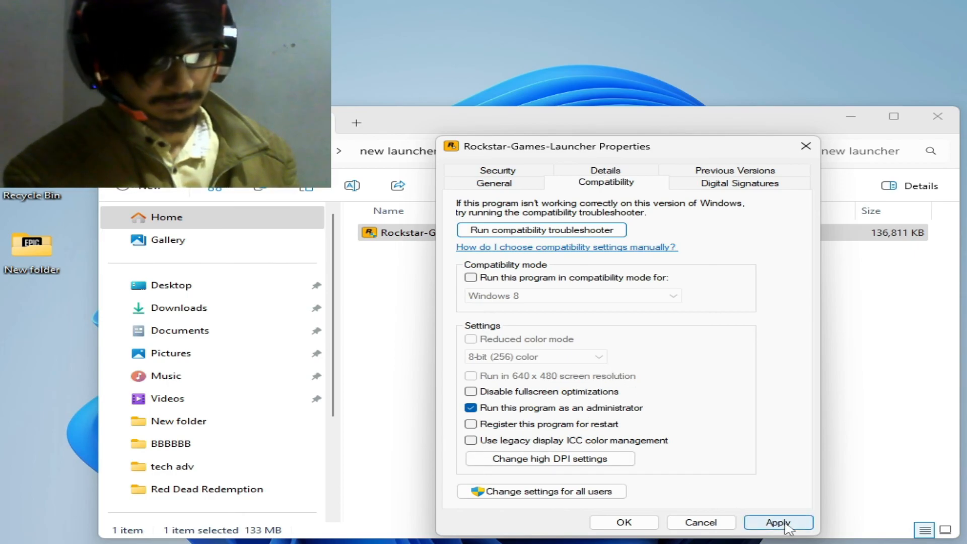
{"action": "left_click", "coordinate": [772, 522]}
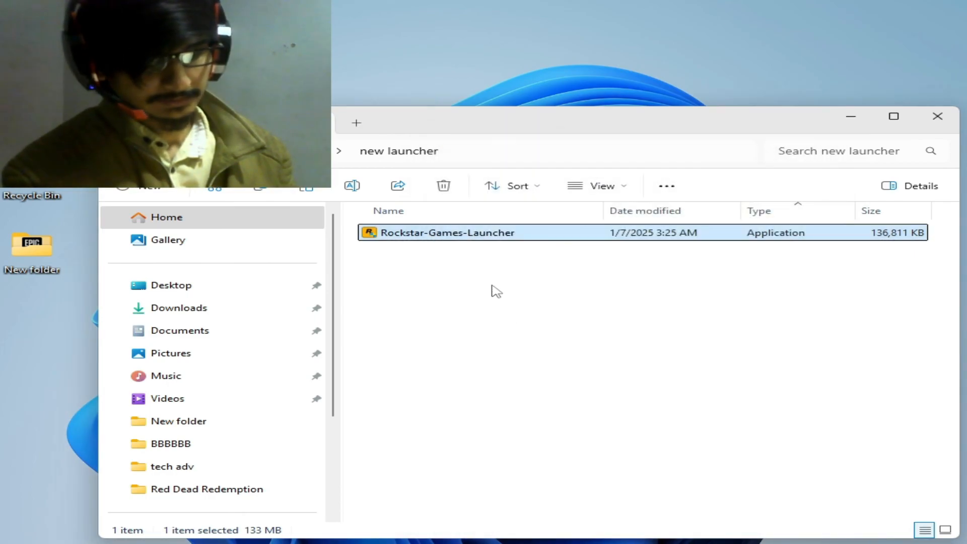